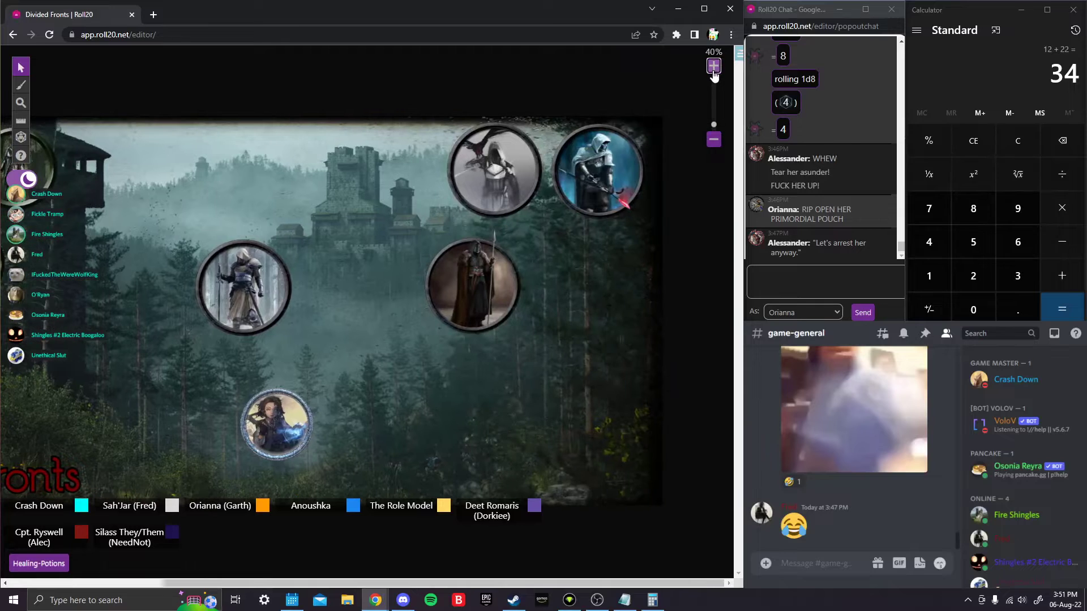
Zoom the map from 40% to 70% to view the boar rider and lower portraits.
{"action": "left_click", "coordinate": [713, 65]}
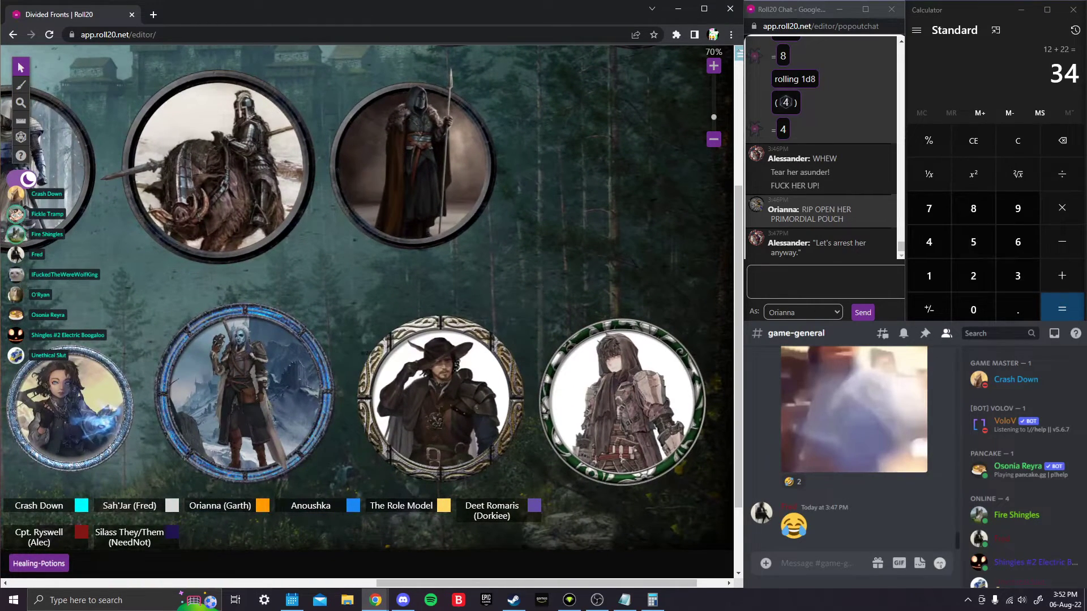
Zoom out to 60% so the upper row of hooded figures shows above the boar rider.
{"action": "scroll", "scroll_direction": "down", "scroll_amount": 3}
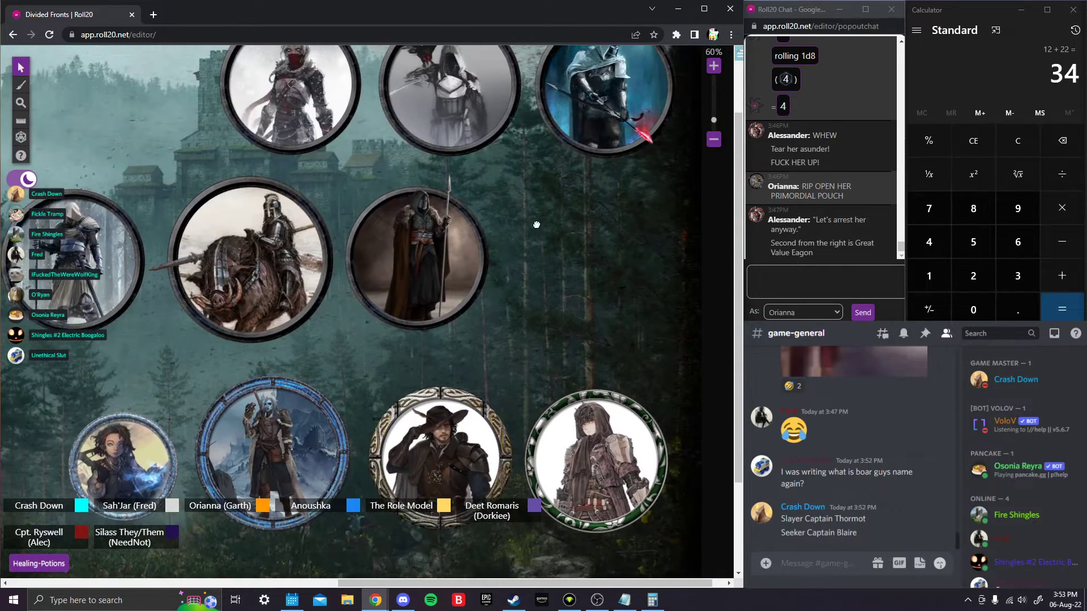
Zoom out to 50% so every NPC token on the forest-castle map is visible.
{"action": "left_click", "coordinate": [713, 140]}
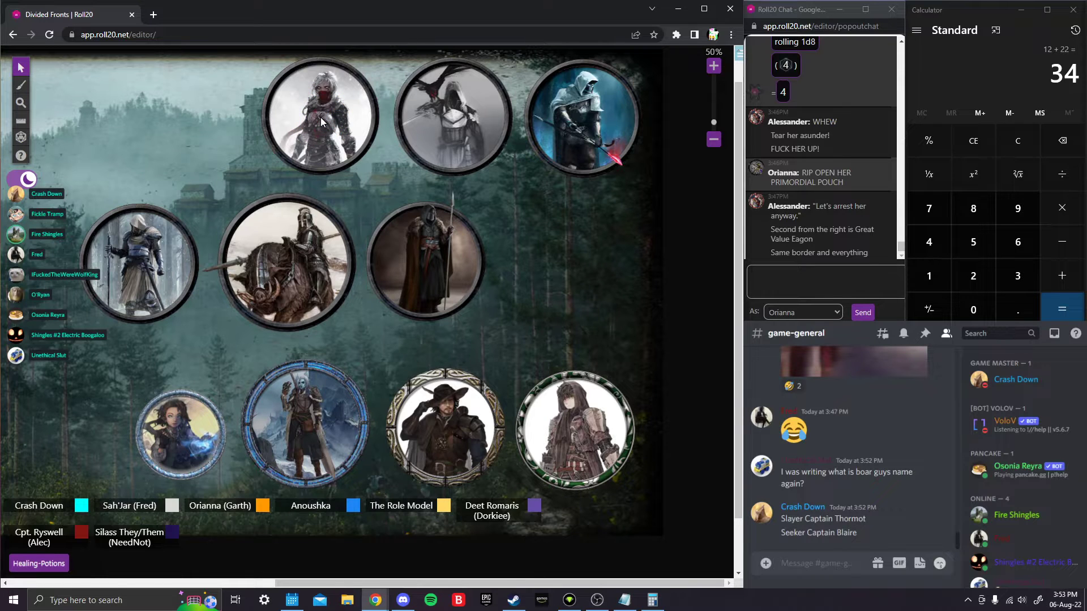
{"action": "mouse_move", "coordinate": [832, 205]}
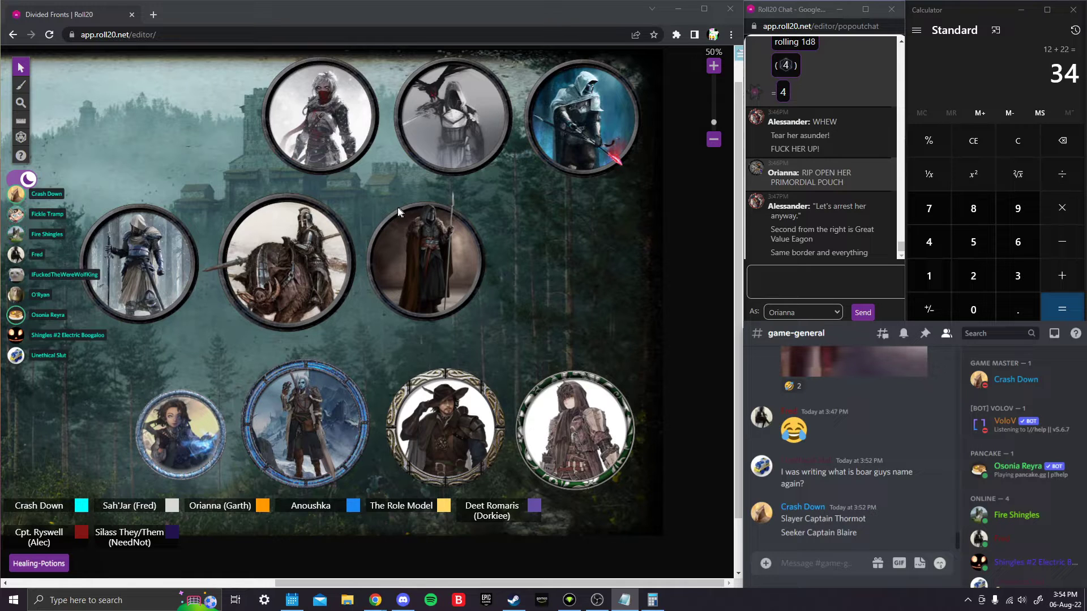
{"action": "mouse_move", "coordinate": [716, 338]}
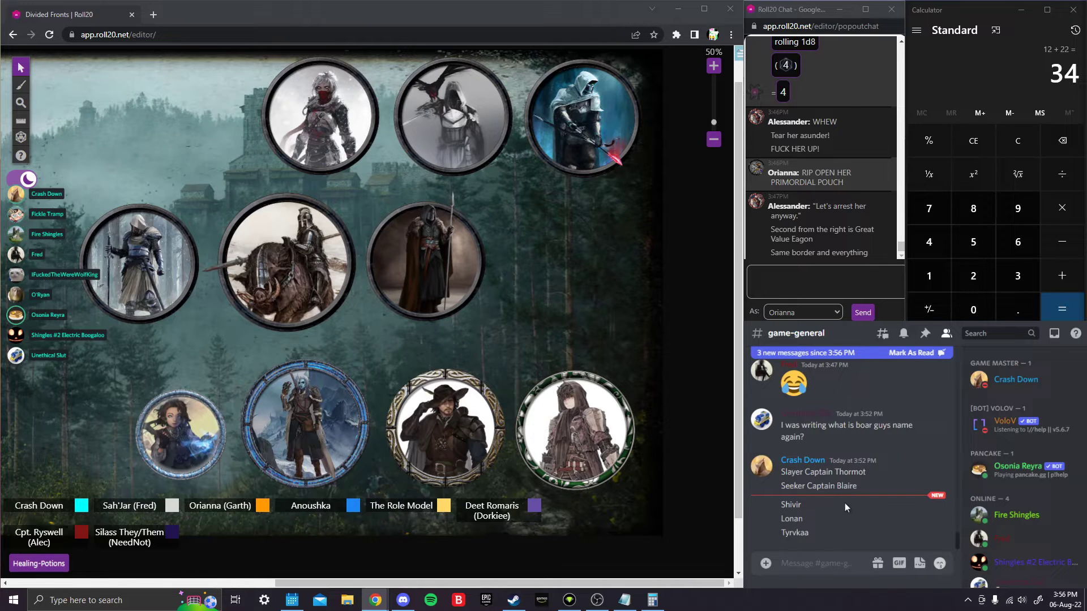
Roll an Insight check from the character sheet so it posts to the pop-out chat.
{"action": "left_click", "coordinate": [916, 352]}
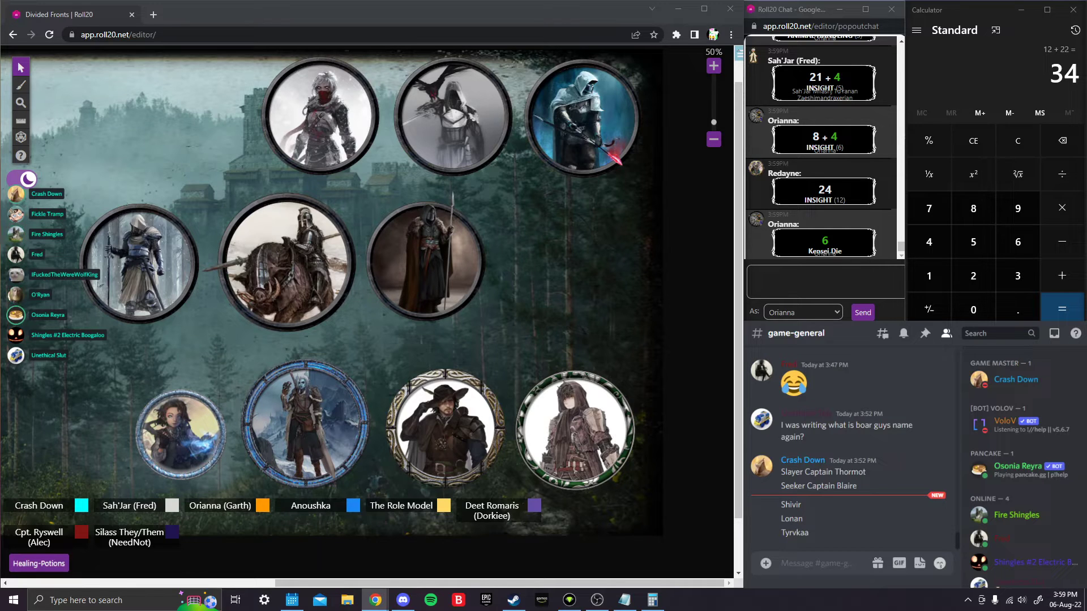
{"action": "mouse_move", "coordinate": [637, 306]}
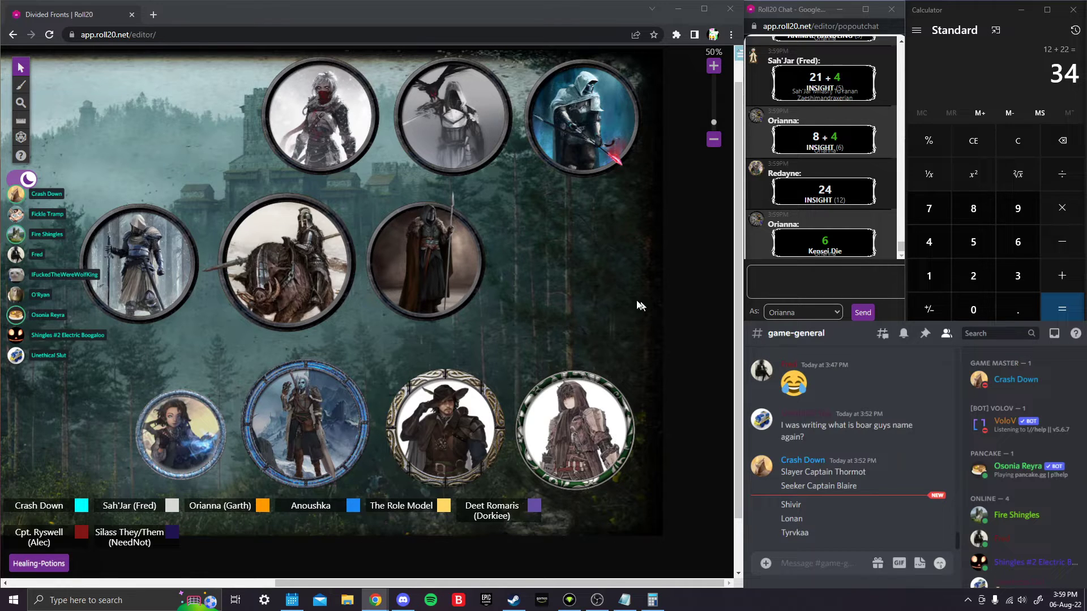
{"action": "left_click", "coordinate": [825, 281]}
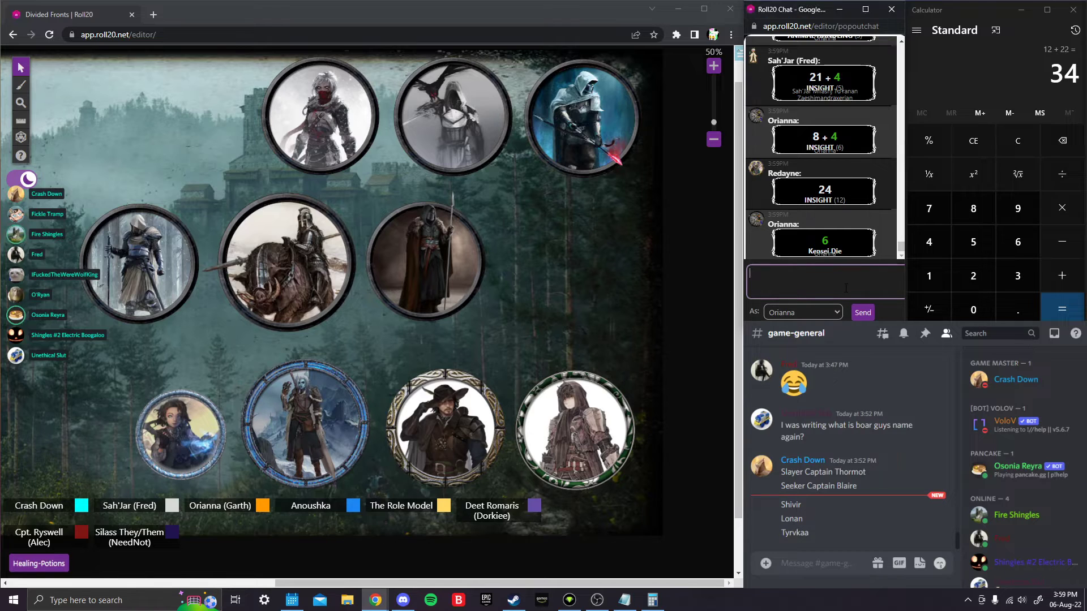
{"action": "type", "text": "/r 1"}
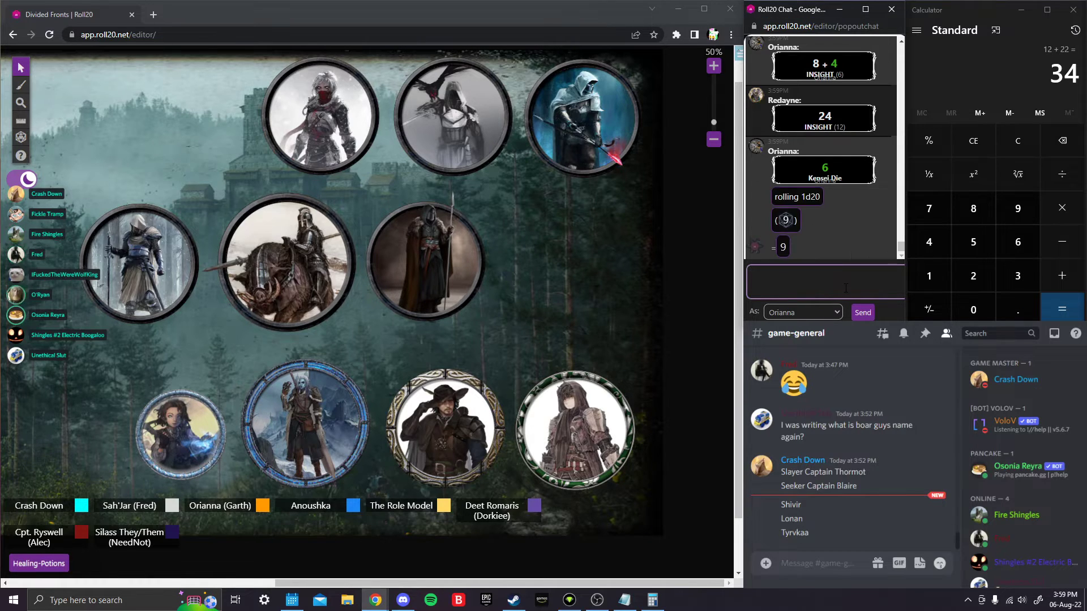
{"action": "type", "text": "so"}
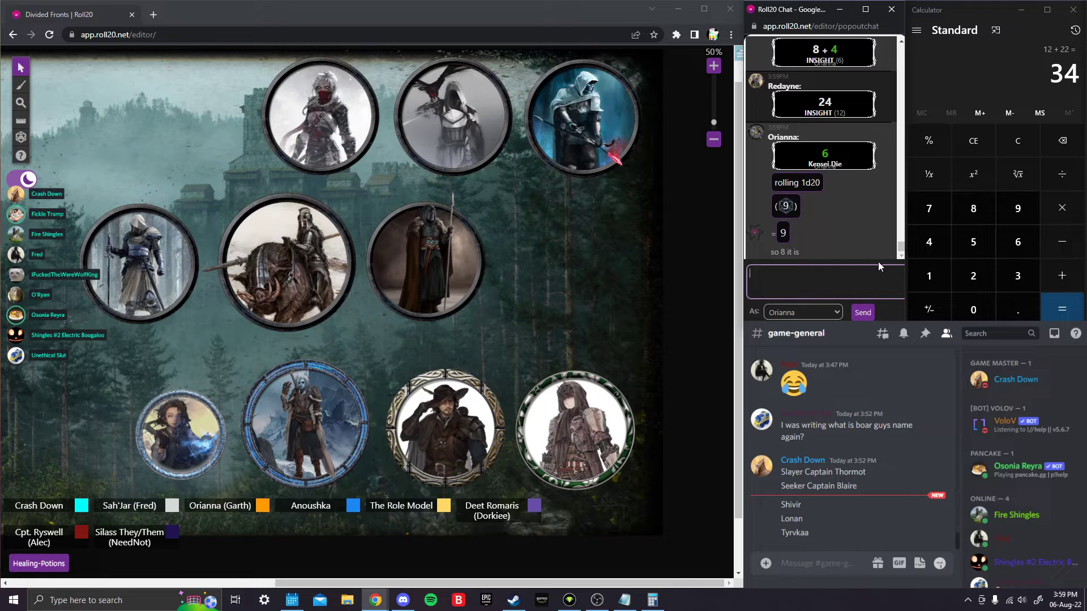
{"action": "left_click", "coordinate": [825, 281]}
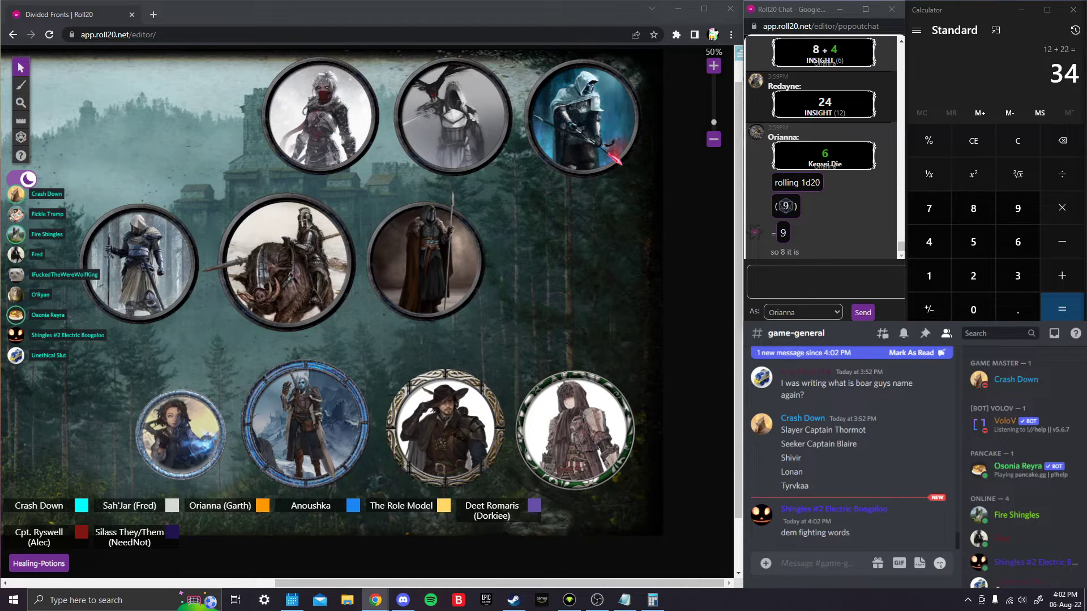
Scroll the pop-out chat to Orianna's Insight 11 + 4 and the Kensei Die roll of 4.
{"action": "scroll", "scroll_direction": "down", "scroll_amount": 3}
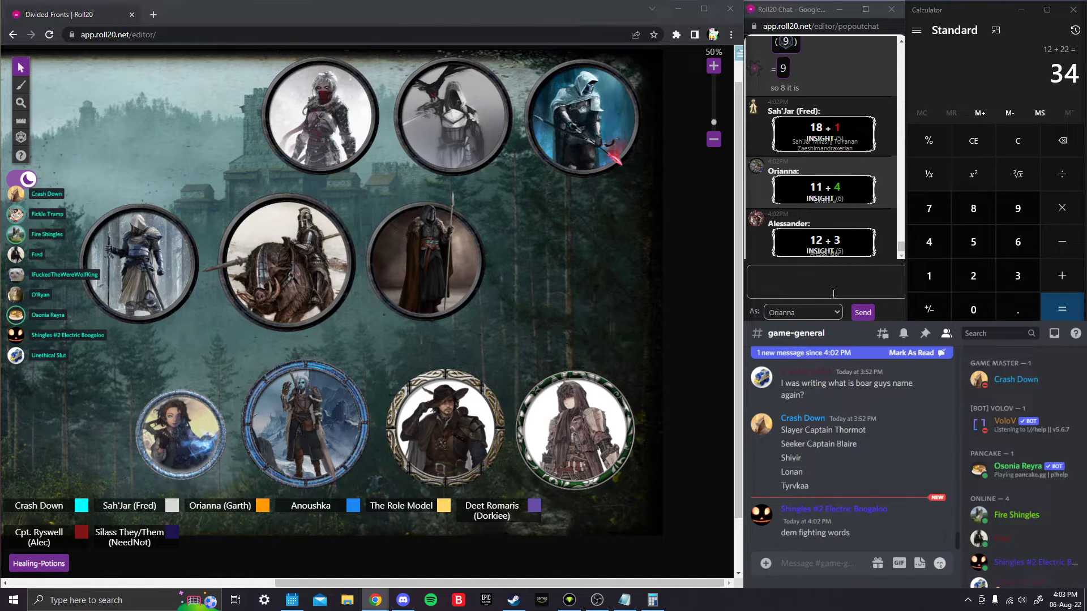
{"action": "scroll", "scroll_direction": "down", "scroll_amount": 3}
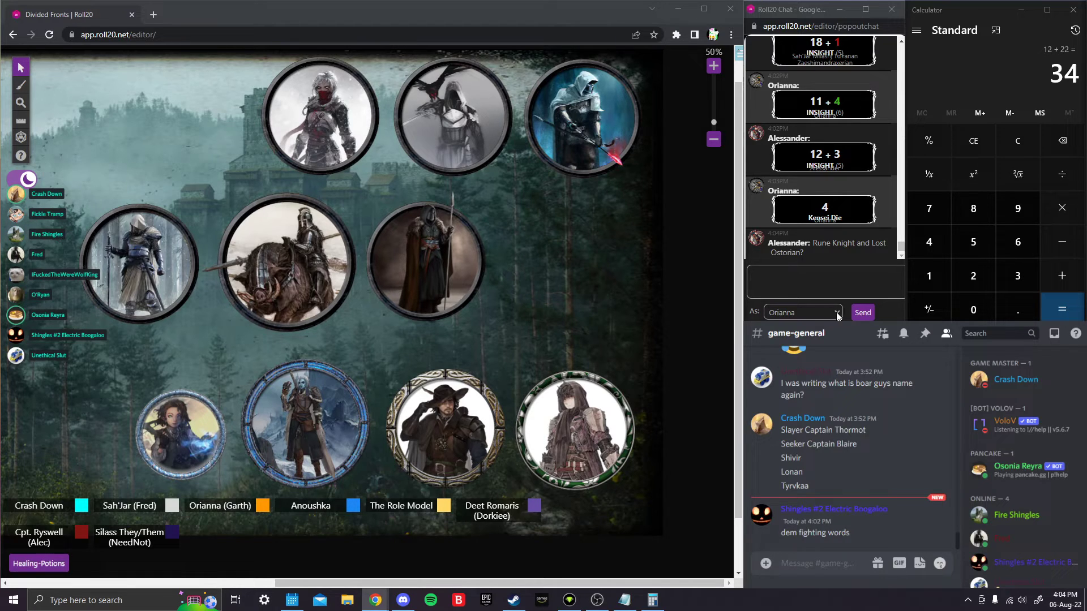
Reply in chat as Orianna with a short 'think so' message about the Insight checks.
{"action": "type", "text": "bout"}
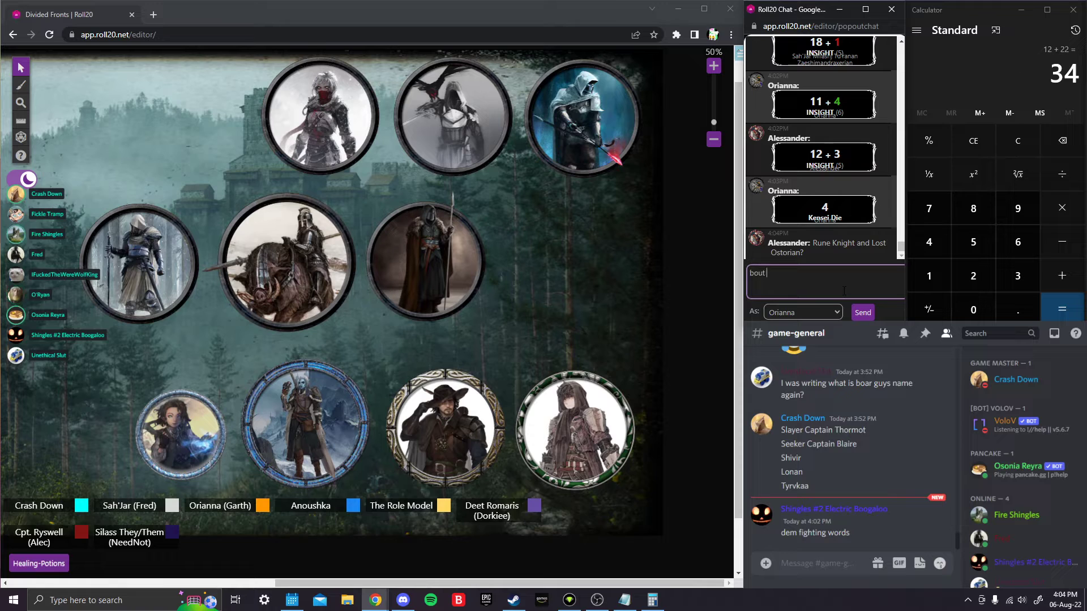
{"action": "type", "text": "thin"}
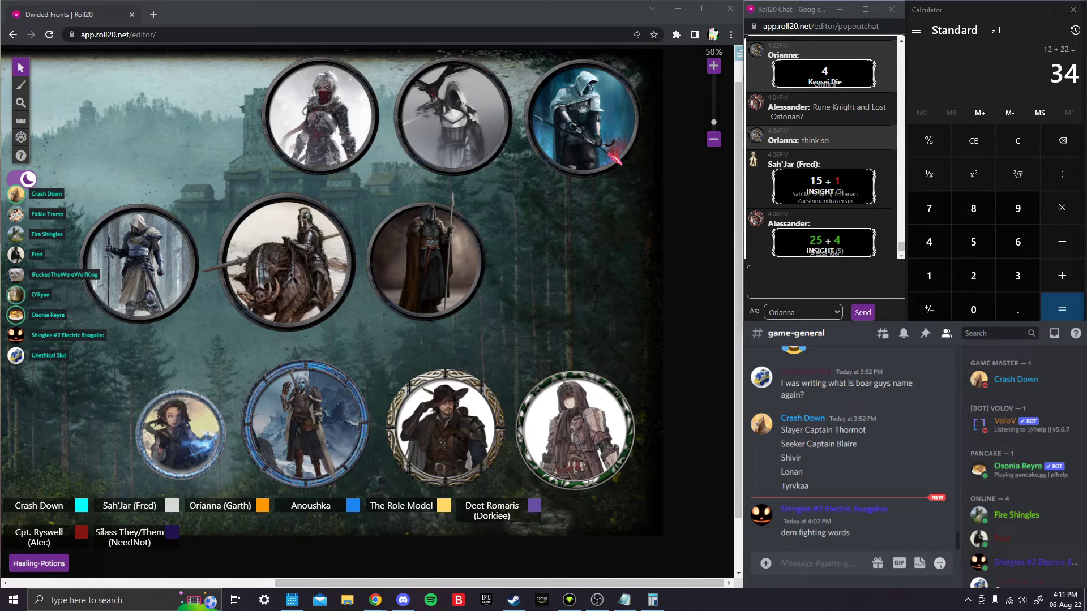
{"action": "scroll", "scroll_direction": "down", "scroll_amount": 3}
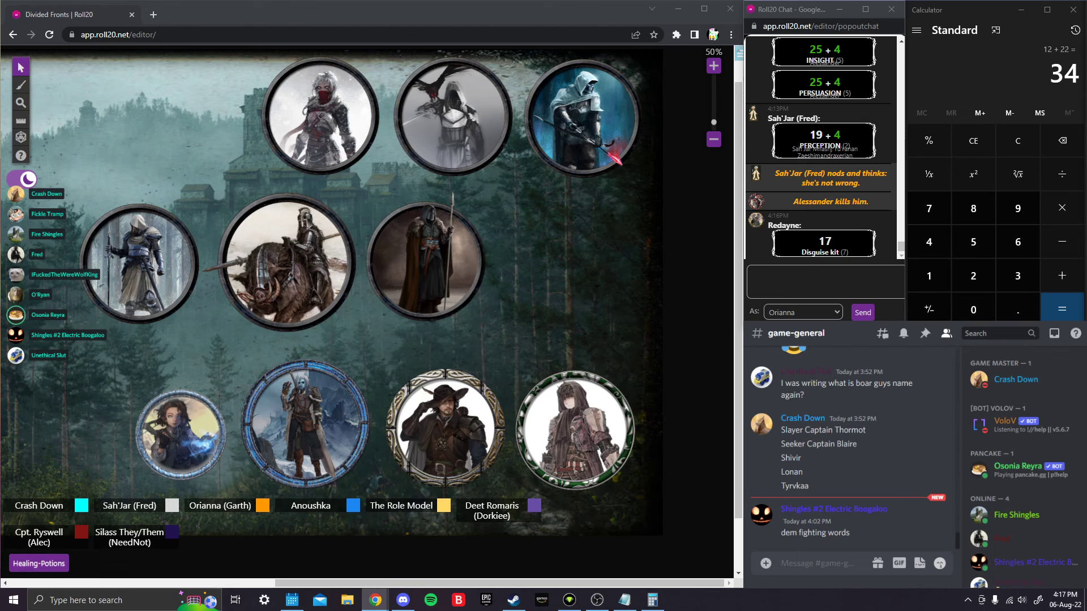
Scroll the chat to Redayne's second Disguise kit roll of 18 below the 17.
{"action": "scroll", "scroll_direction": "down", "scroll_amount": 3}
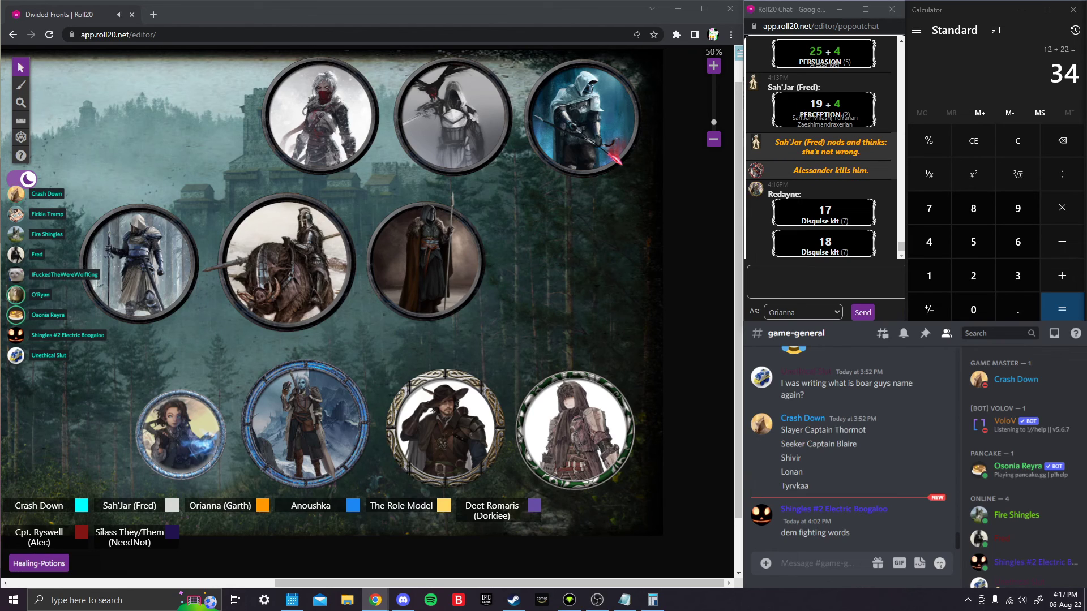